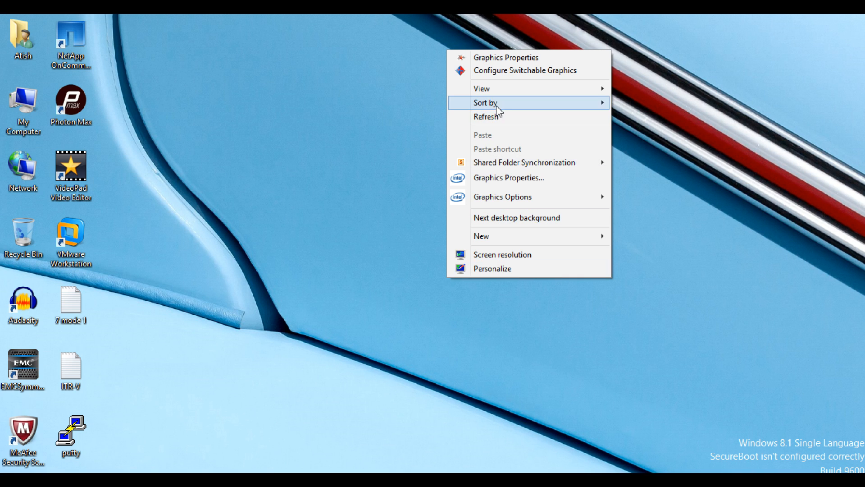
- Dismiss the stray desktop context menu and launch PuTTY to reach the Isilon cluster as root
{"action": "left_click", "coordinate": [415, 293]}
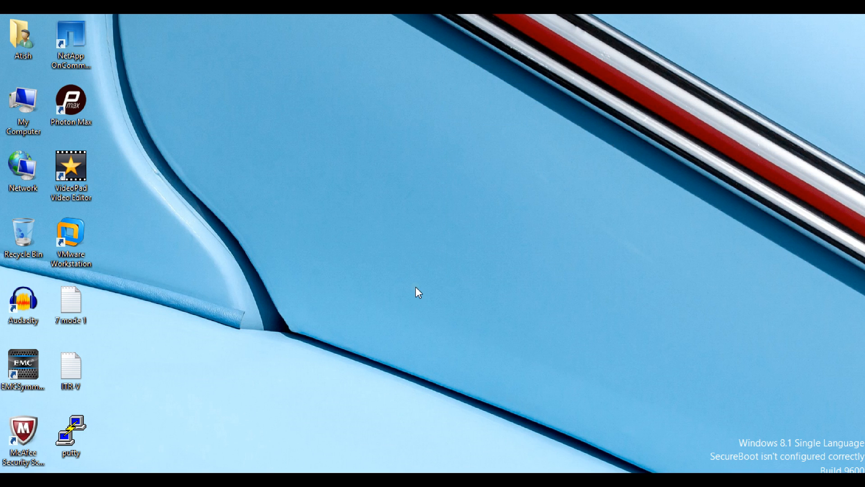
{"action": "double_click", "coordinate": [69, 431]}
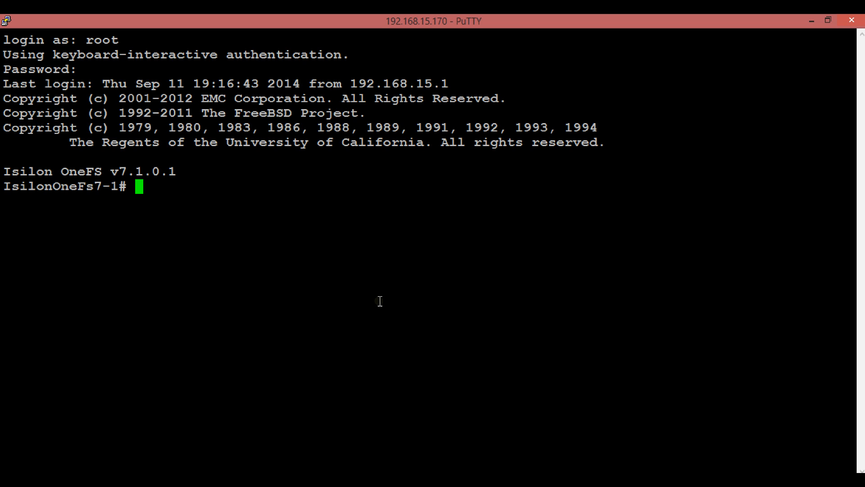
- Run 'isi license status' to list module licenses, showing only SyncIQ activated and SmartQuotas inactive
{"action": "type", "text": "isi li"}
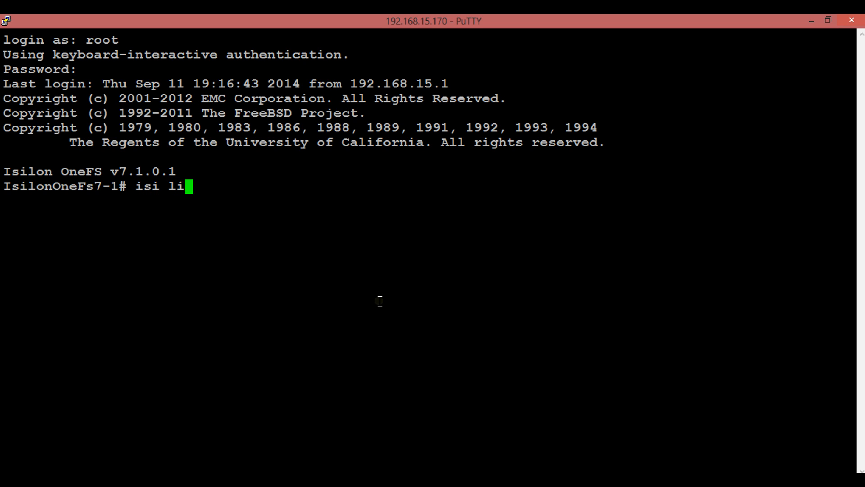
{"action": "type", "text": "cense"}
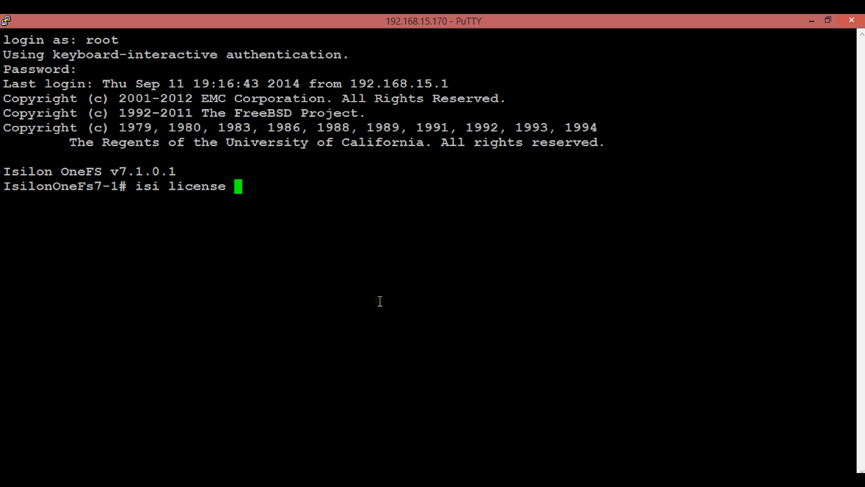
{"action": "type", "text": "status"}
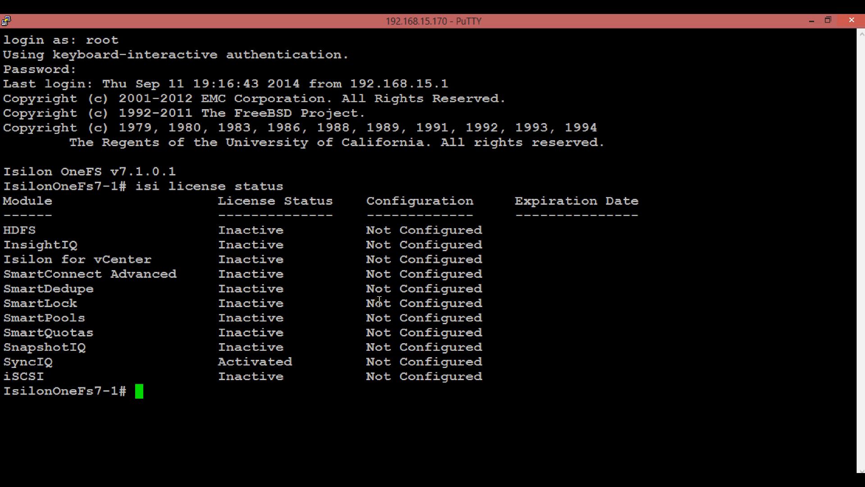
{"action": "type", "text": "isi"}
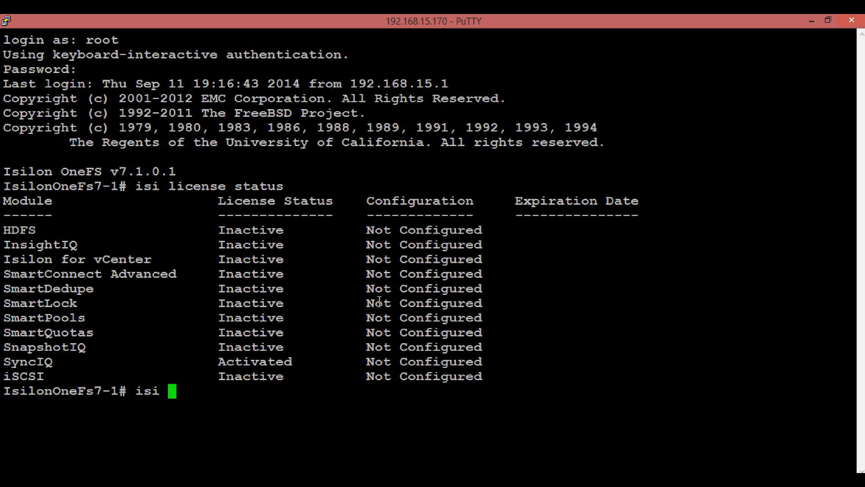
- Run 'isi license activate -k <key>', page through the EULA and answer yes to activate SmartQuotas
{"action": "type", "text": "license activat"}
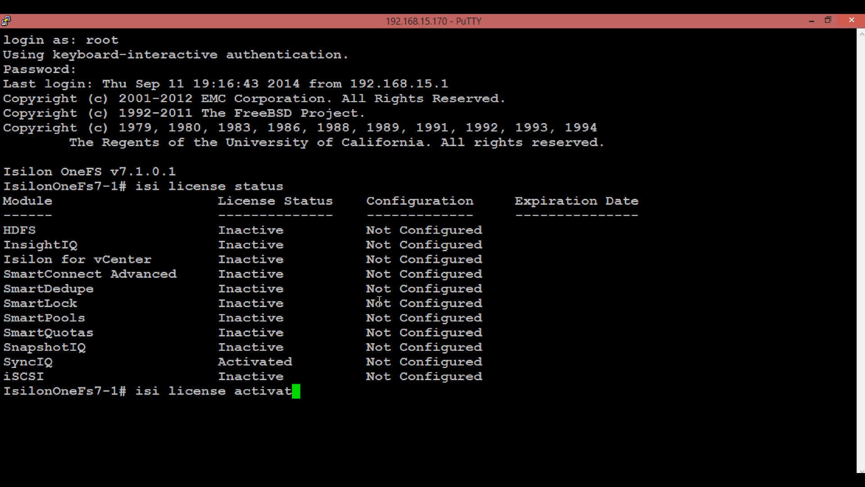
{"action": "type", "text": "e -k"}
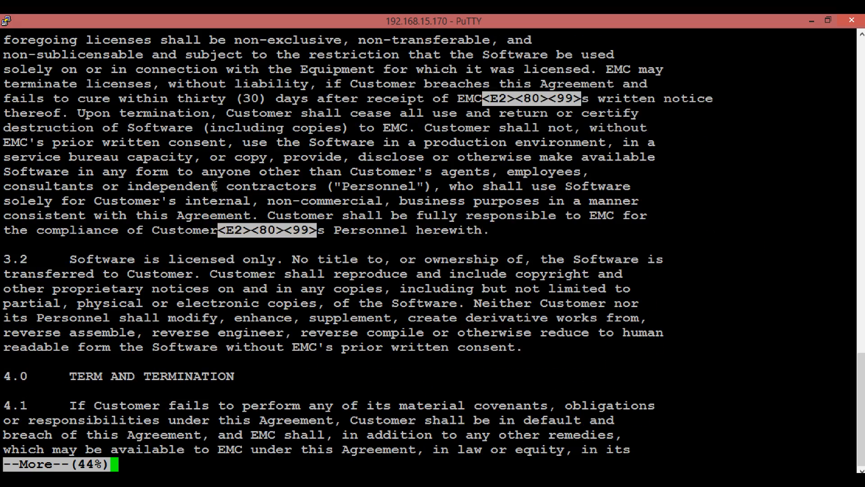
{"action": "key", "text": "Space"}
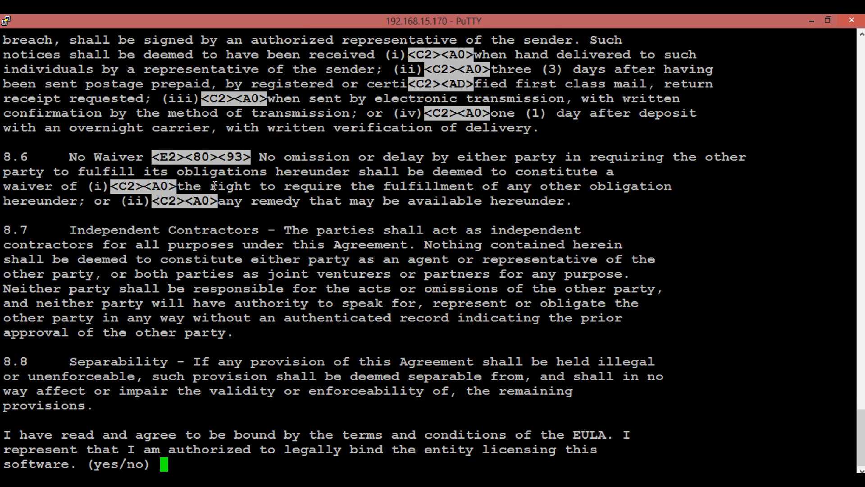
{"action": "type", "text": "yes"}
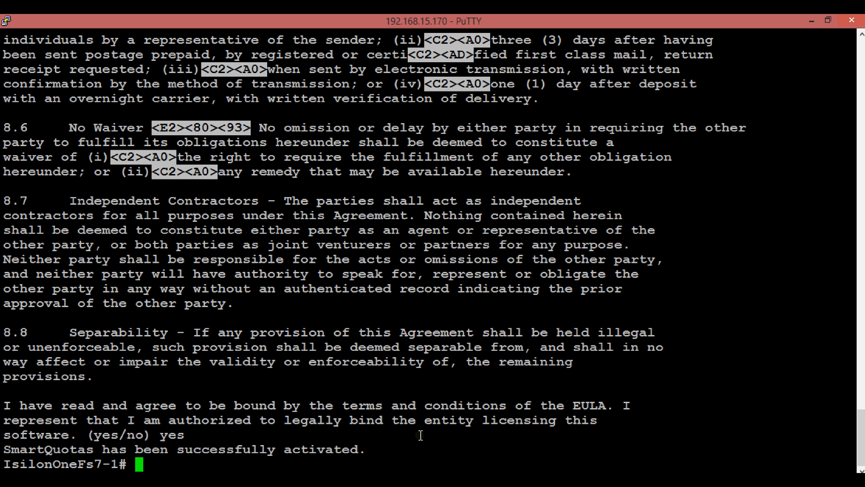
- Rerun 'isi license status' (after a misspelled attempt) to see SmartQuotas in Evaluation, expiring December 10, 2014
{"action": "type", "text": "isi"}
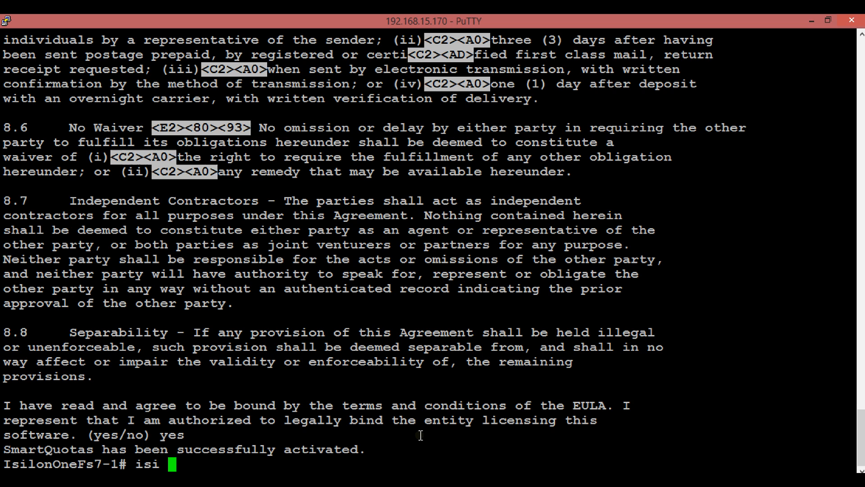
{"action": "type", "text": "lices"}
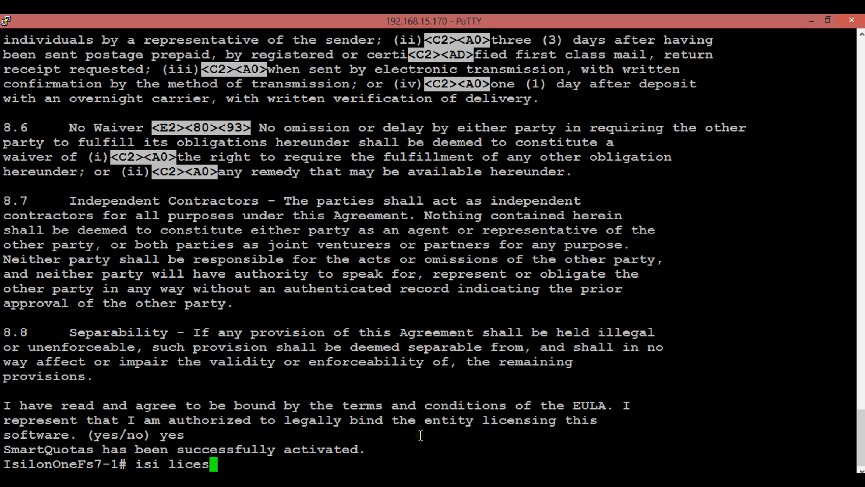
{"action": "type", "text": "nse status"}
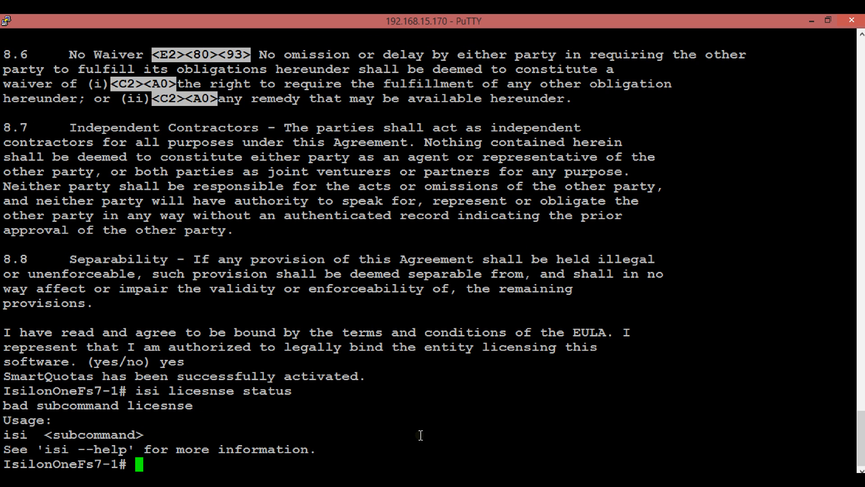
{"action": "type", "text": "isi"}
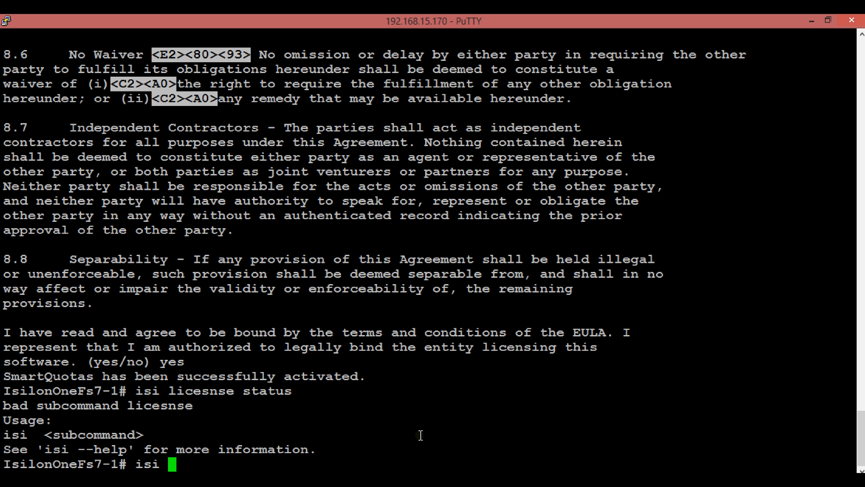
{"action": "type", "text": "license status"}
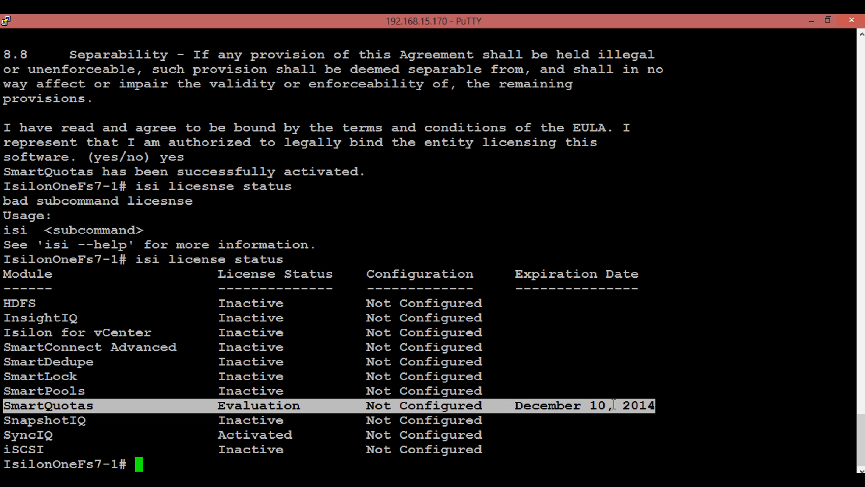
{"action": "mouse_move", "coordinate": [609, 432]}
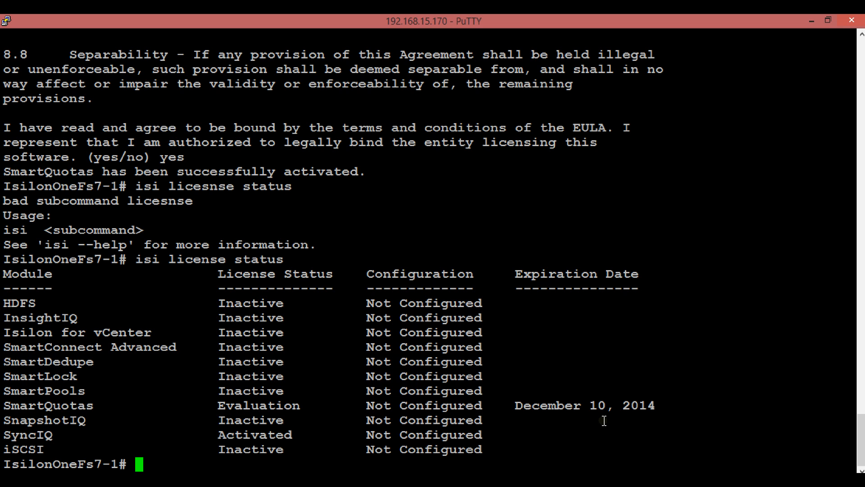
{"action": "mouse_move", "coordinate": [584, 430]}
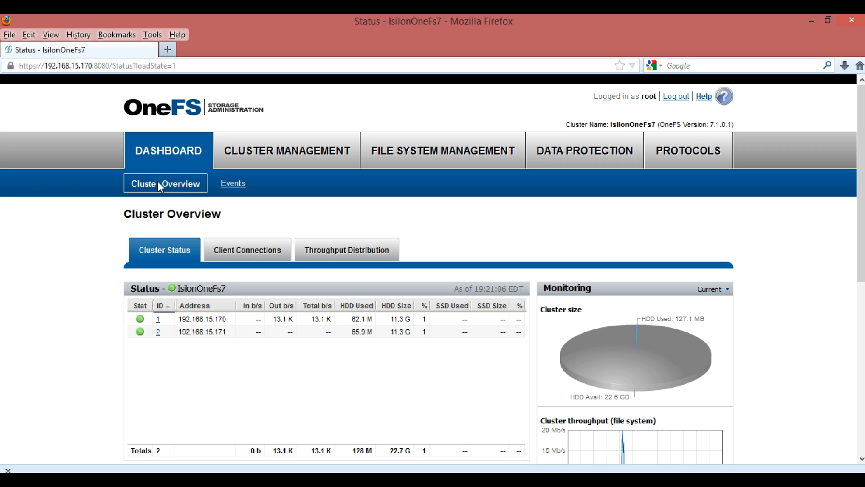
{"action": "mouse_move", "coordinate": [704, 97]}
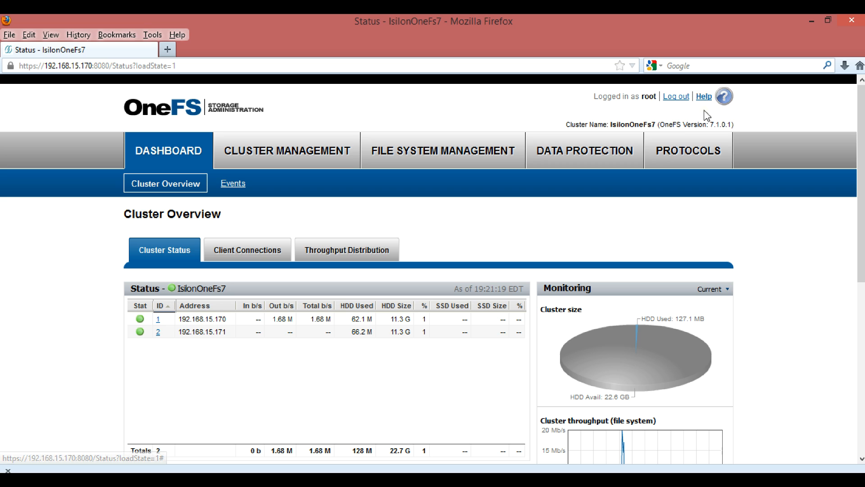
- From the Help menu reach About This Cluster, listing licensed modules with SmartQuotas in Evaluation until 2014-12-10
{"action": "left_click", "coordinate": [703, 96]}
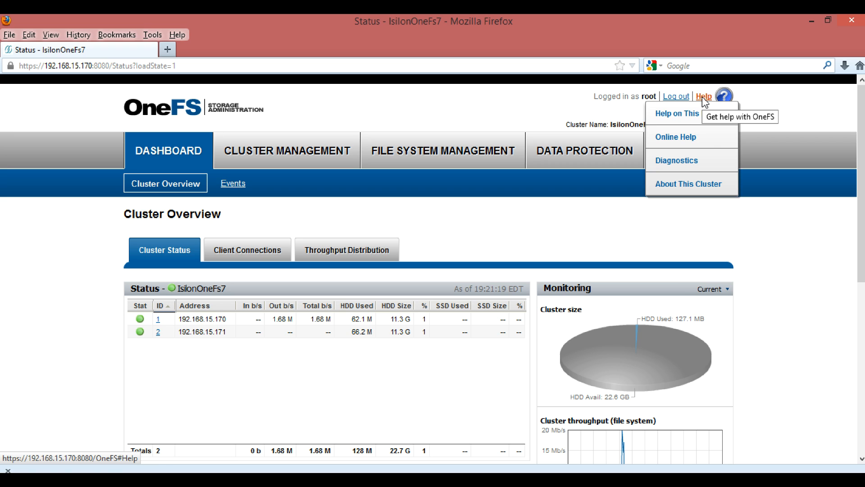
{"action": "mouse_move", "coordinate": [699, 184]}
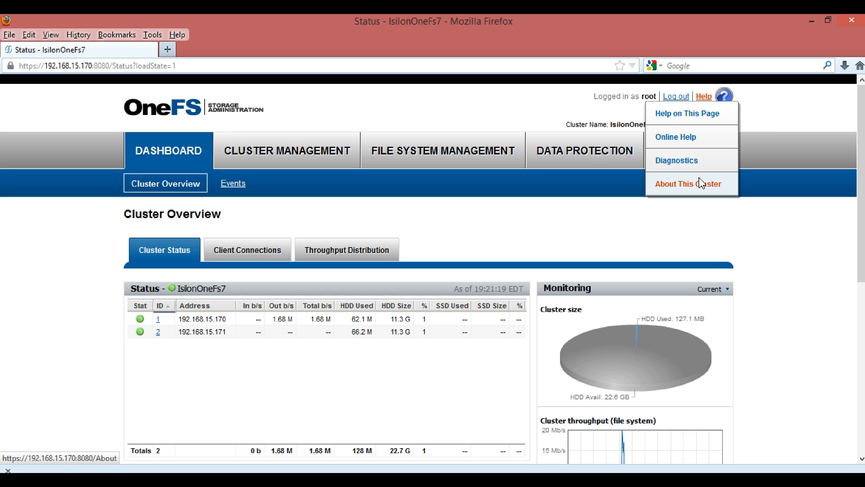
{"action": "left_click", "coordinate": [689, 184]}
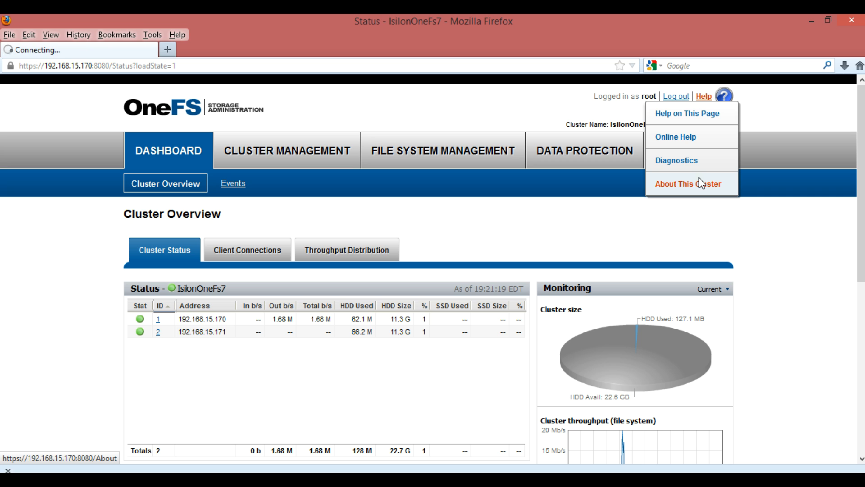
{"action": "left_click", "coordinate": [689, 184]}
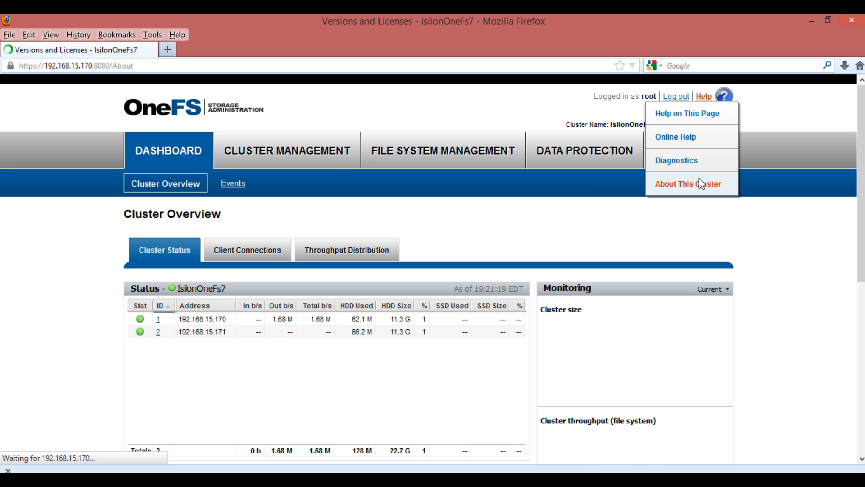
{"action": "left_click", "coordinate": [689, 184]}
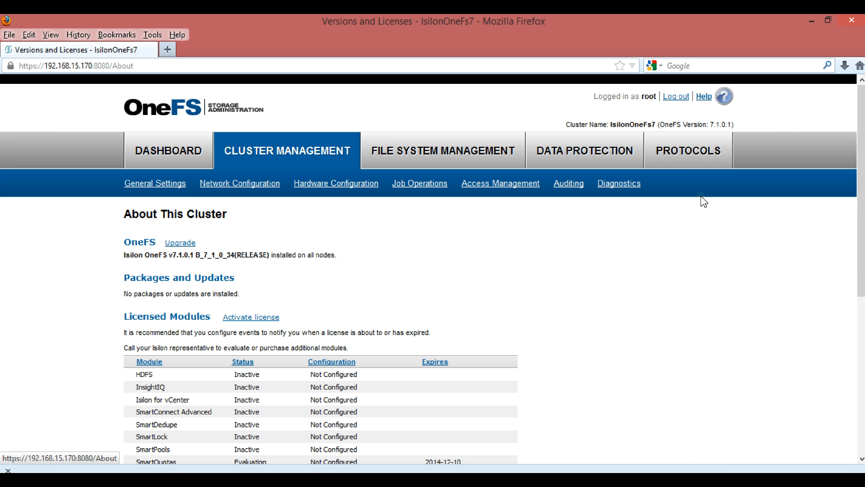
{"action": "scroll", "scroll_direction": "down", "scroll_amount": 3}
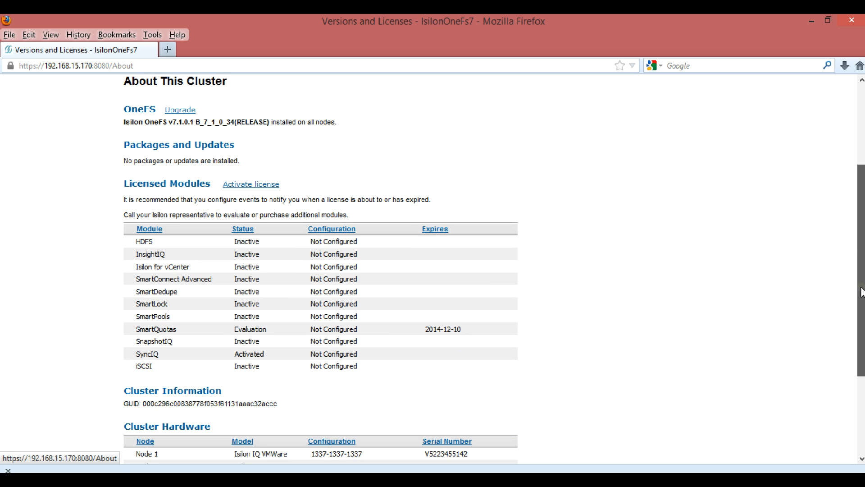
{"action": "scroll", "scroll_direction": "down", "scroll_amount": 3}
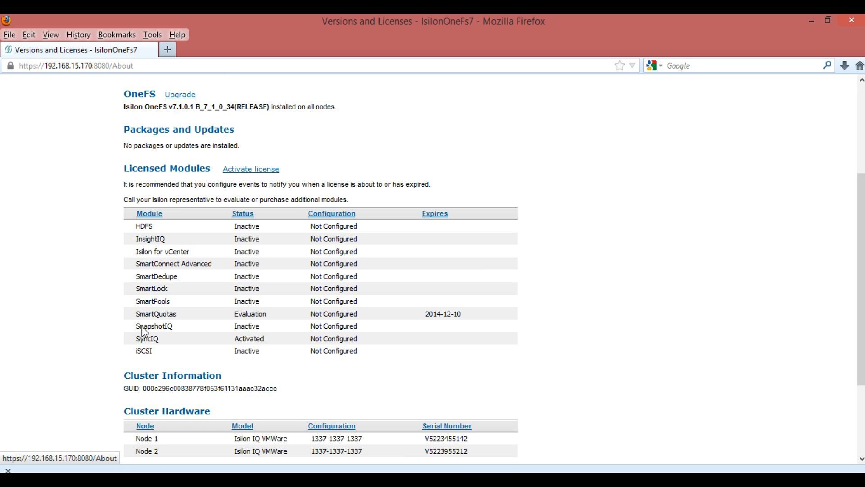
{"action": "double_click", "coordinate": [156, 314]}
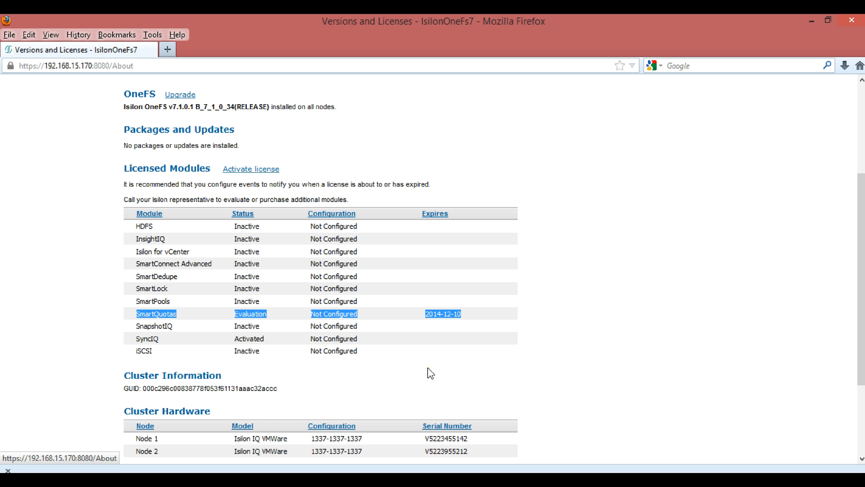
{"action": "mouse_move", "coordinate": [137, 343]}
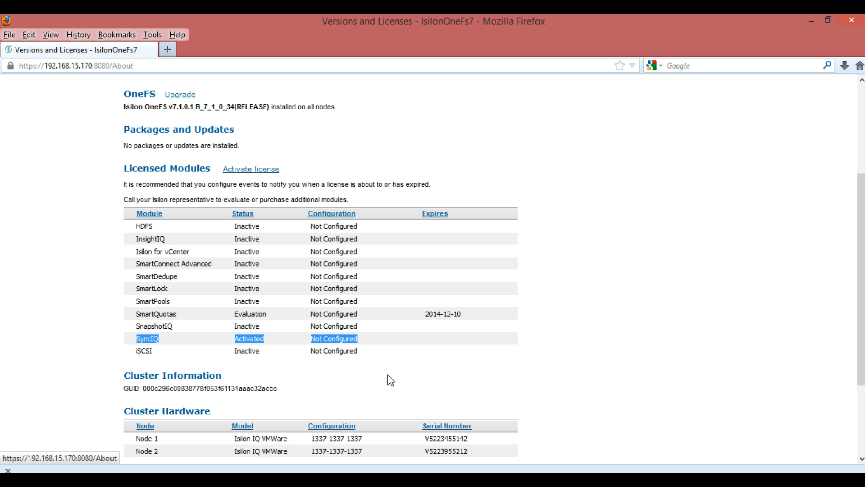
{"action": "mouse_move", "coordinate": [266, 162]}
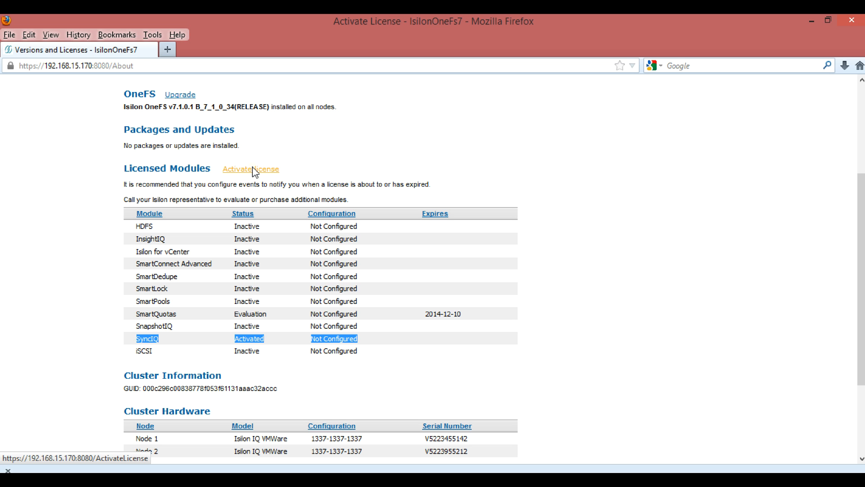
{"action": "left_click", "coordinate": [251, 170]}
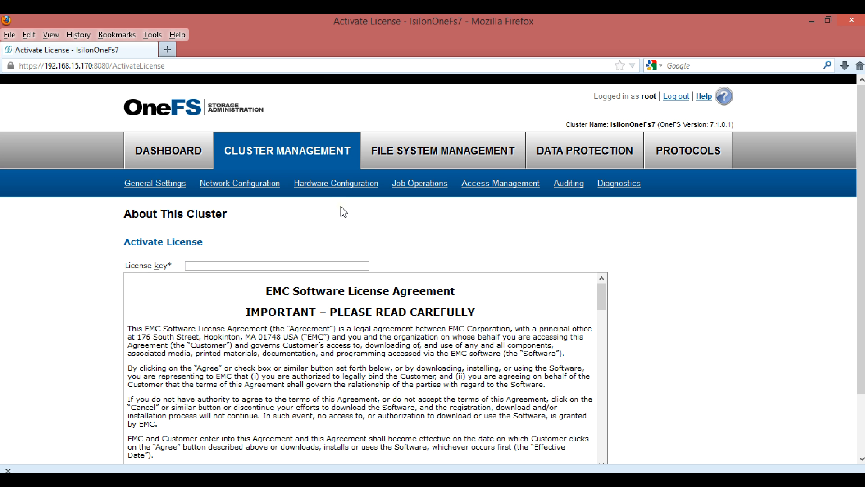
{"action": "scroll", "scroll_direction": "down", "scroll_amount": 3}
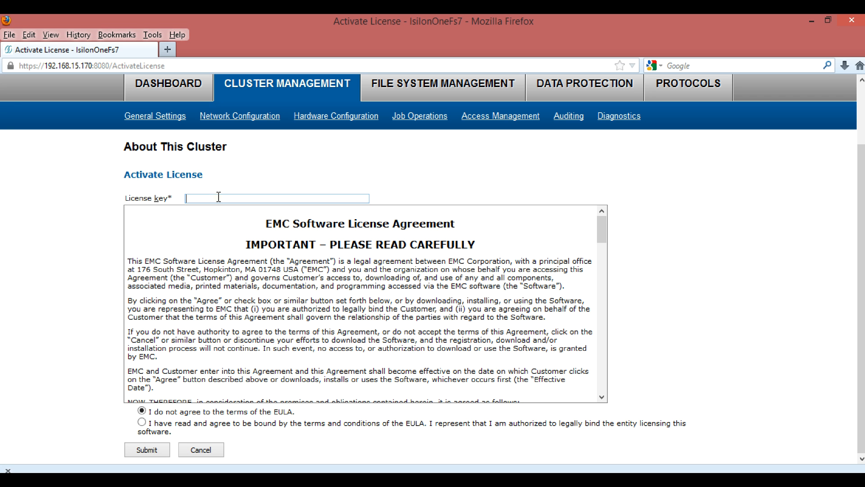
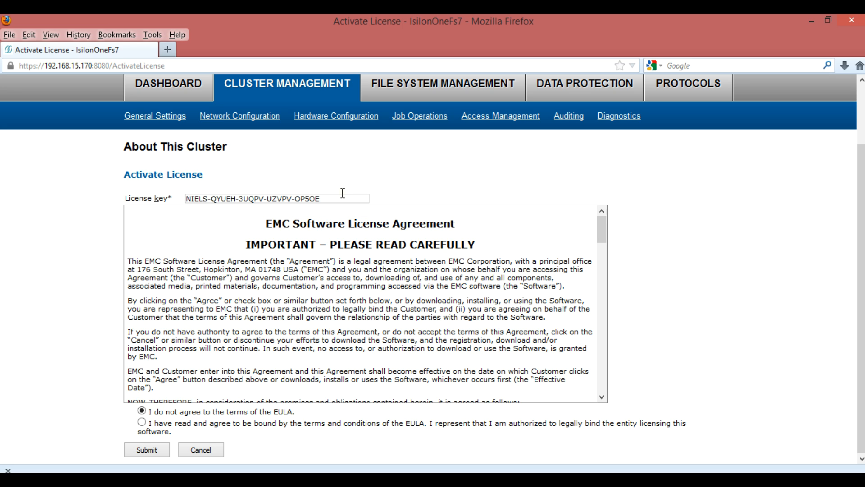
{"action": "mouse_move", "coordinate": [290, 250]}
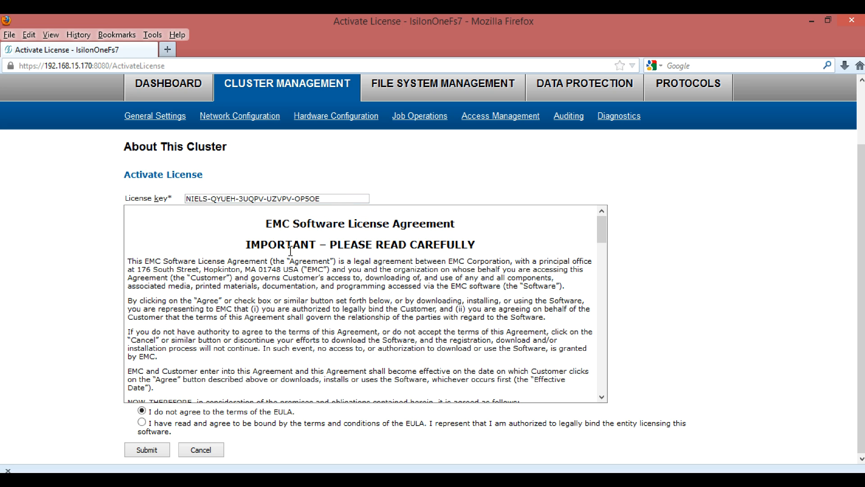
{"action": "left_click", "coordinate": [143, 422]}
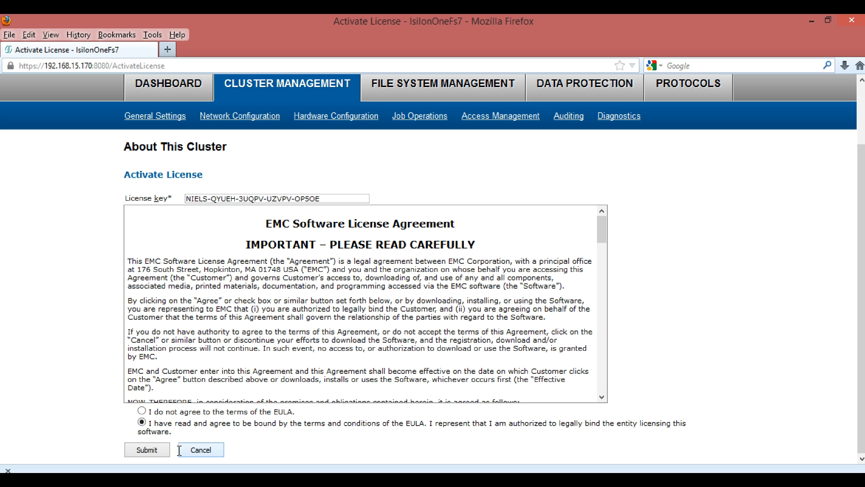
{"action": "left_click", "coordinate": [146, 450]}
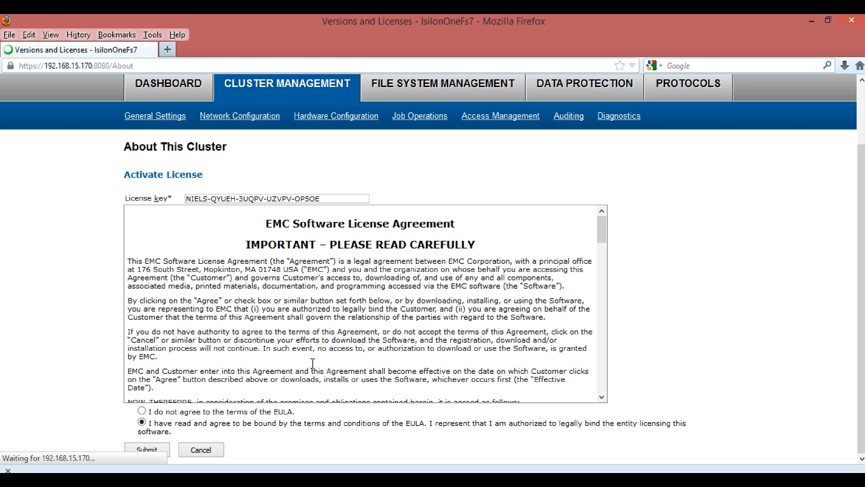
- Finish the submission and highlight the InsightIQ row in the licensed modules table, now reading Activated
{"action": "left_click", "coordinate": [147, 449]}
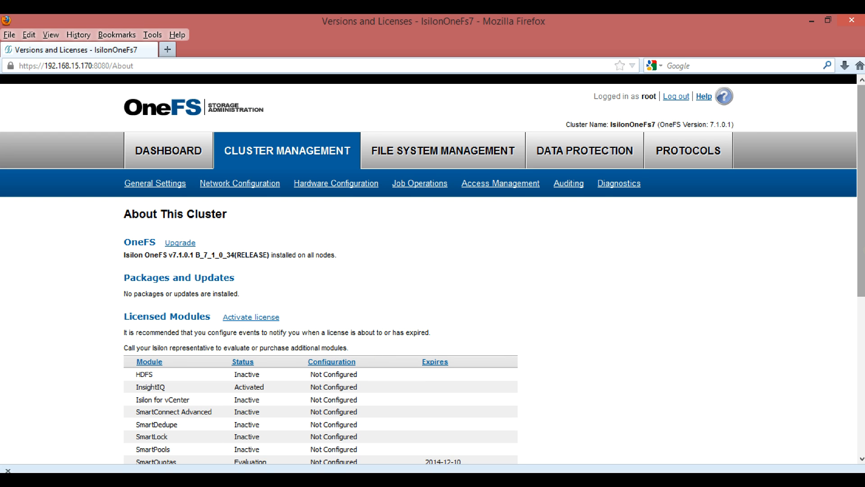
{"action": "scroll", "scroll_direction": "down", "scroll_amount": 3}
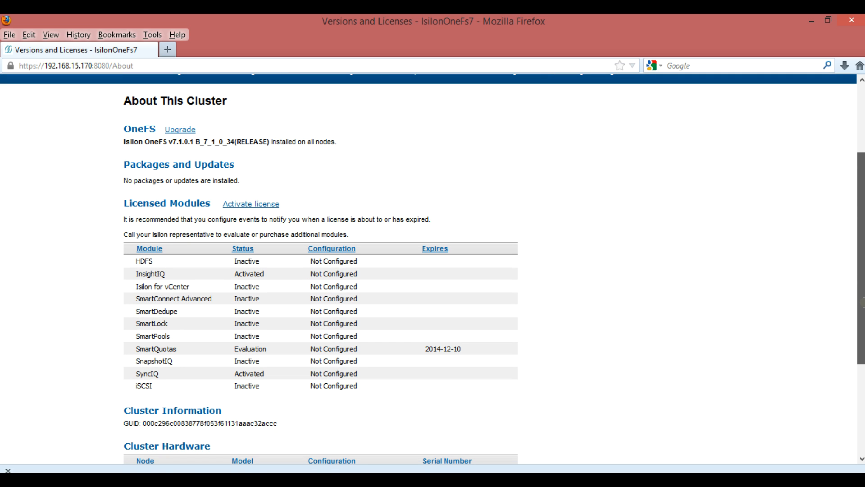
{"action": "scroll", "scroll_direction": "down", "scroll_amount": 3}
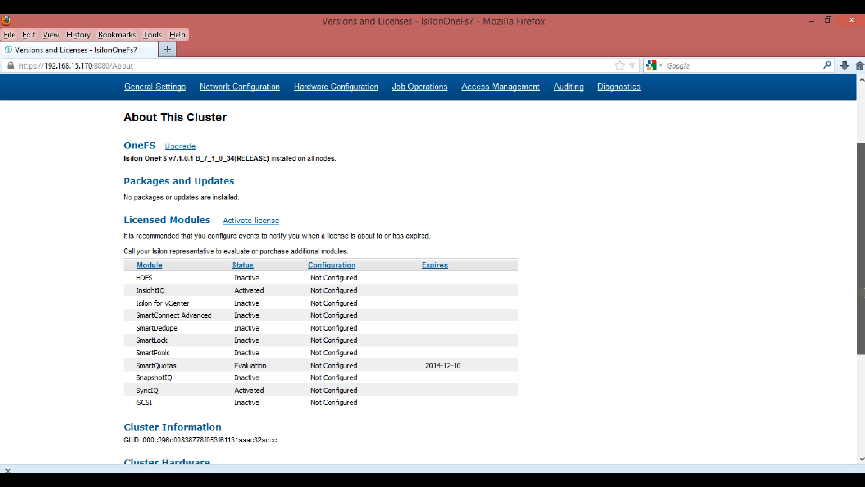
{"action": "scroll", "scroll_direction": "down", "scroll_amount": 3}
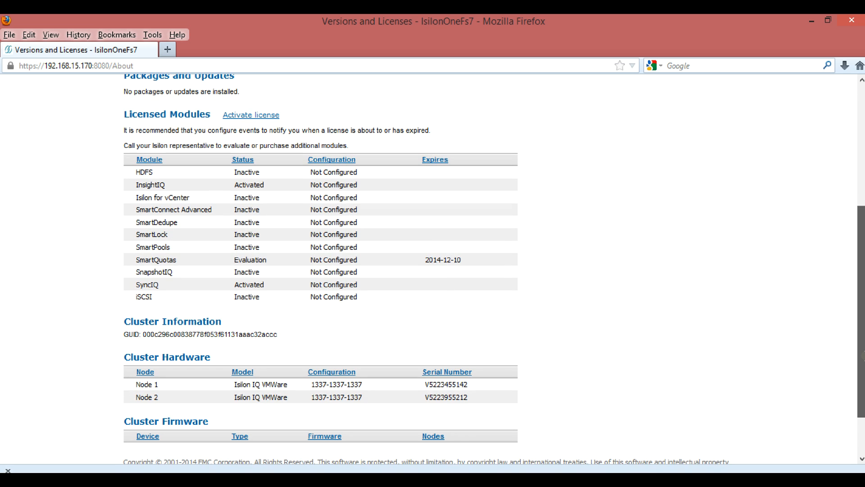
{"action": "scroll", "scroll_direction": "up", "scroll_amount": 3}
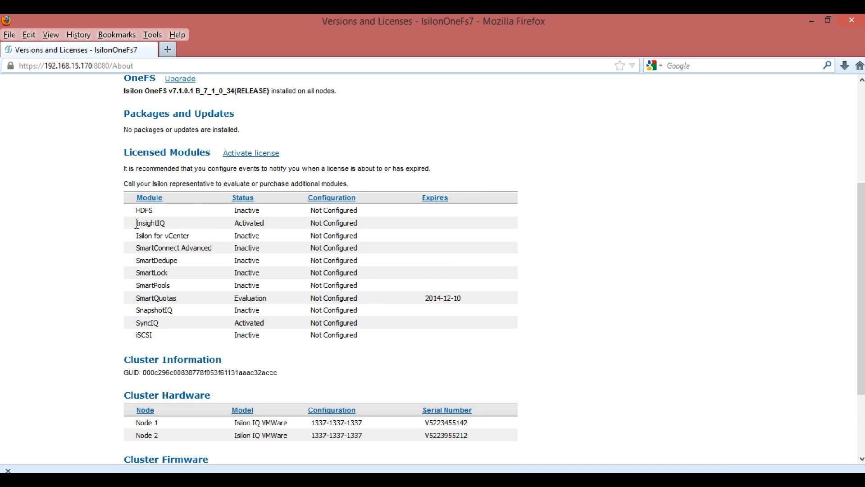
{"action": "left_click_drag", "start_coordinate": [136, 223], "coordinate": [359, 222]}
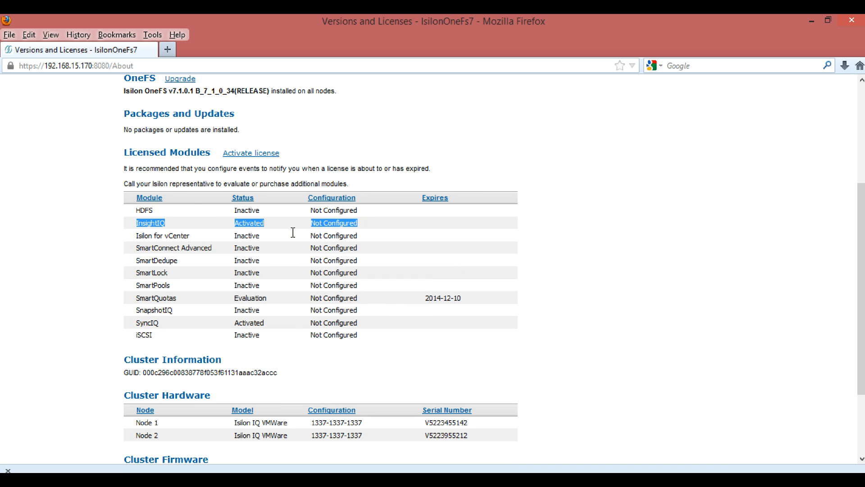
{"action": "mouse_move", "coordinate": [156, 224]}
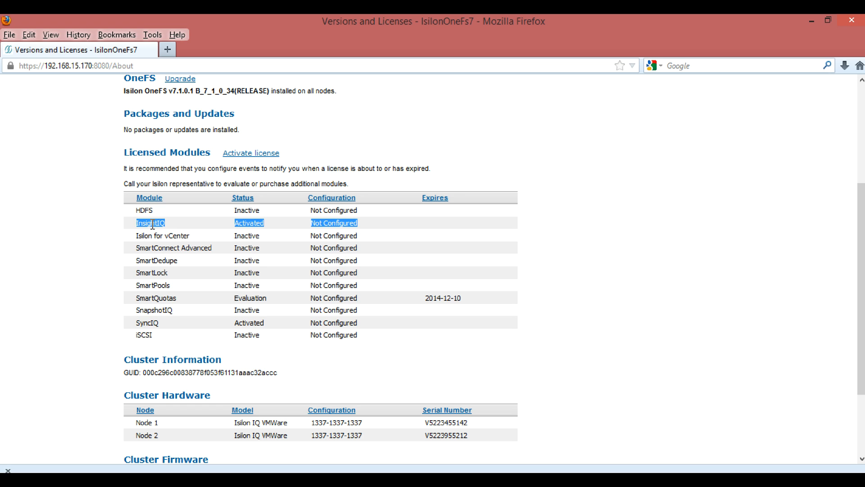
{"action": "mouse_move", "coordinate": [761, 299]}
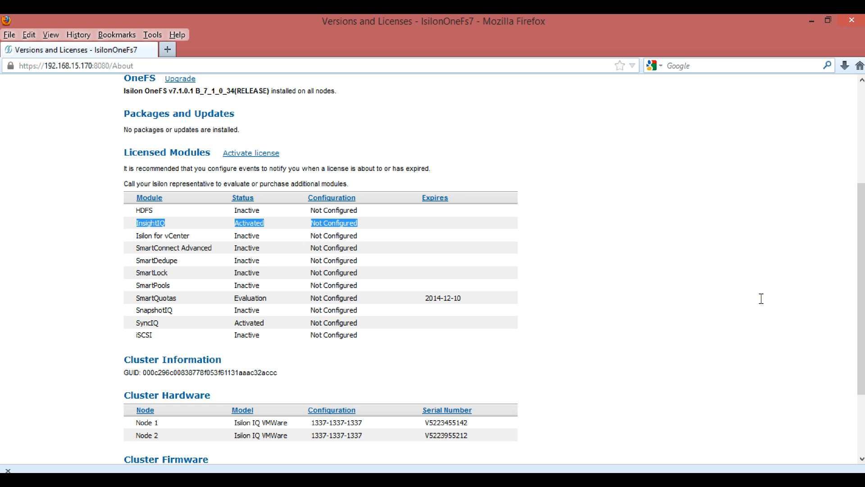
{"action": "mouse_move", "coordinate": [860, 274]}
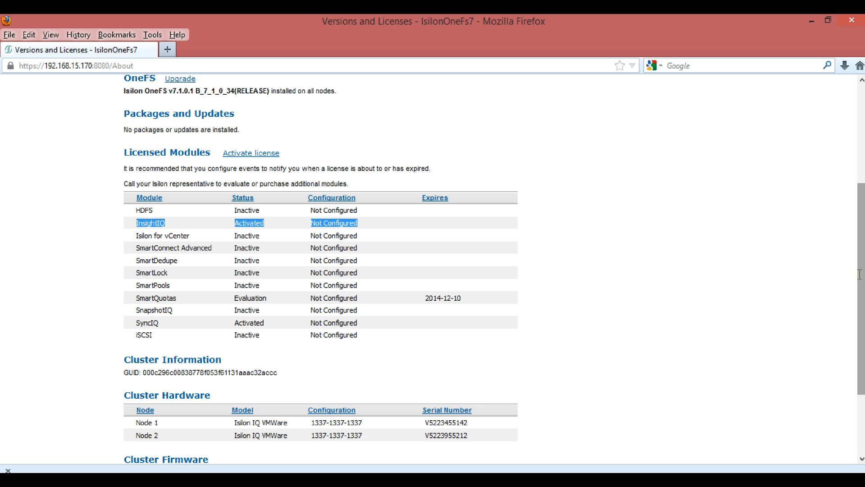